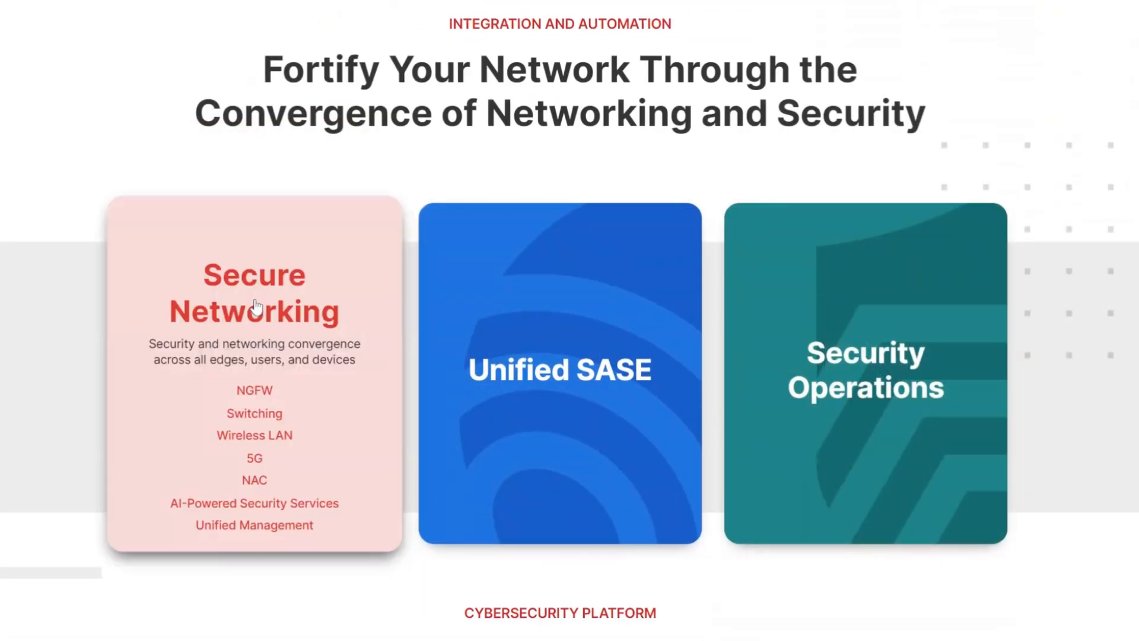
Step: Expand the Unified SASE card to show SASE, Secure SD-WAN, ZTNA, Cloud Firewall and WAF
click(559, 370)
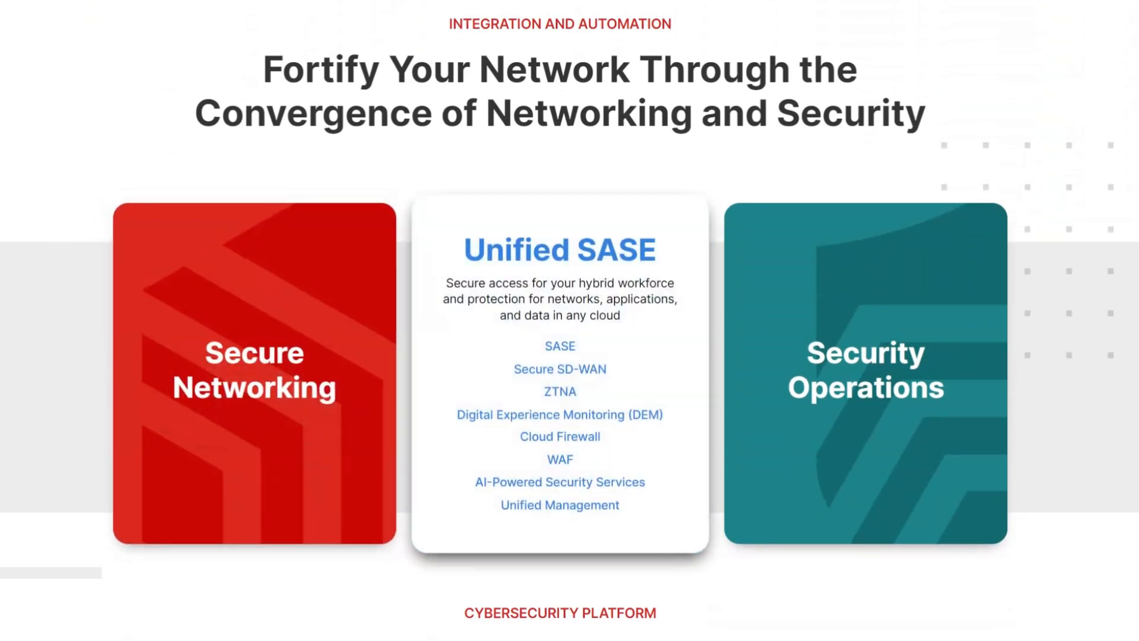